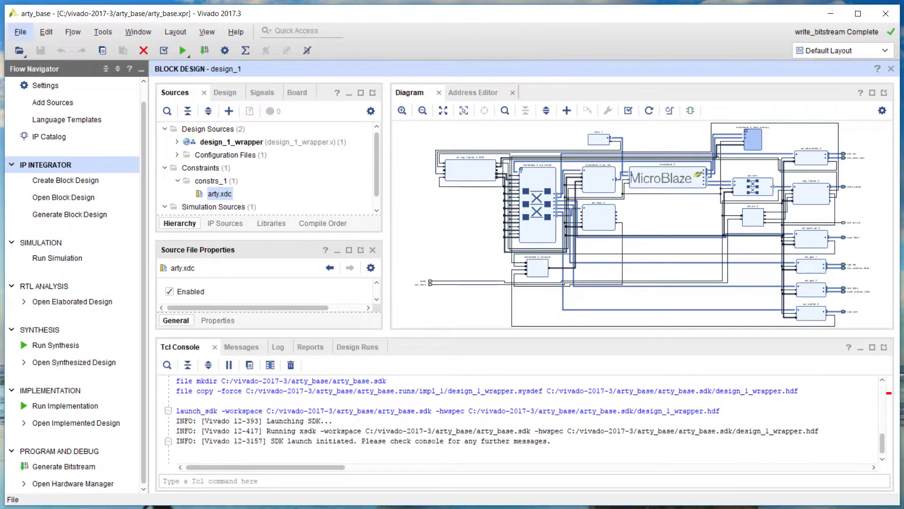
Step: Export the hardware platform with the bitstream included and begin launching the SDK
click(20, 32)
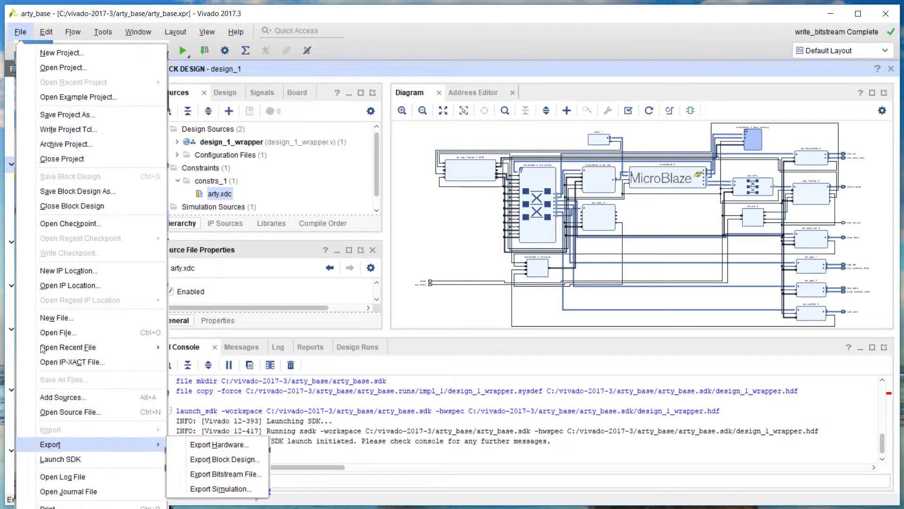
click(220, 443)
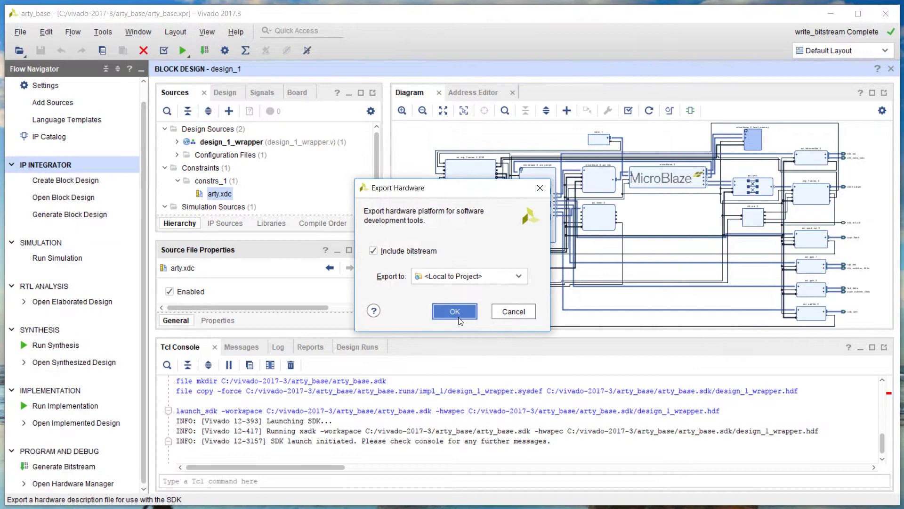
click(454, 311)
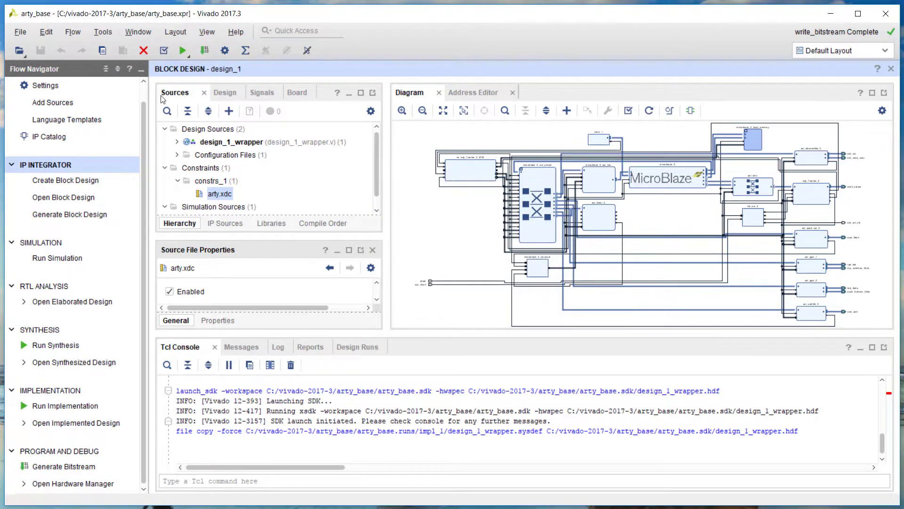
click(20, 31)
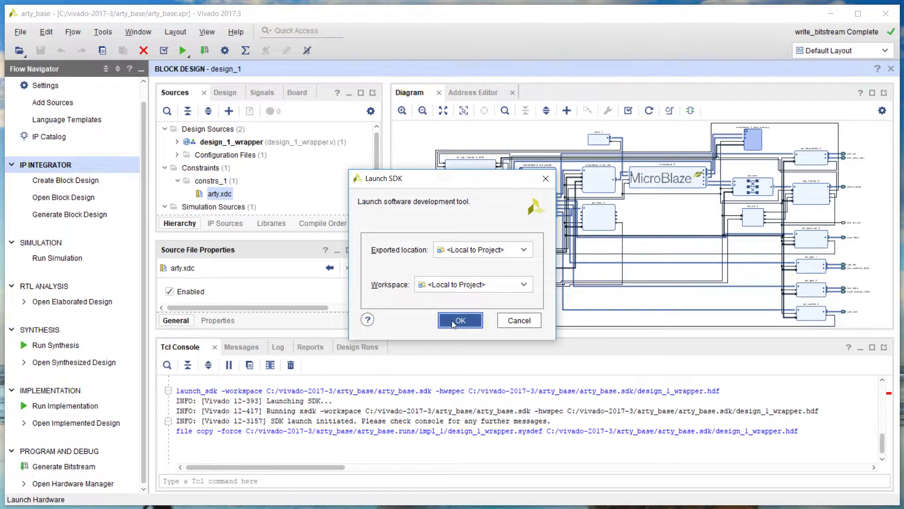
Step: Launch SDK with local defaults and create the hello_world app from the Hello World template
click(459, 320)
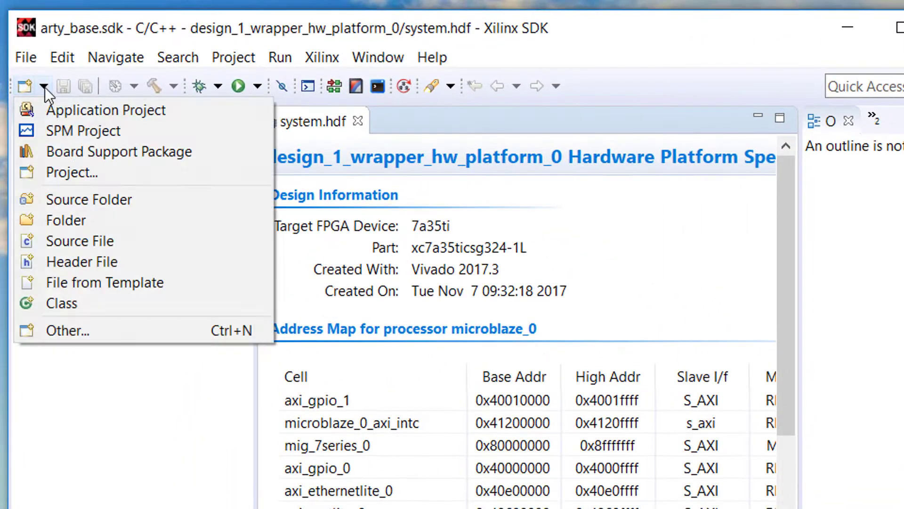
click(106, 109)
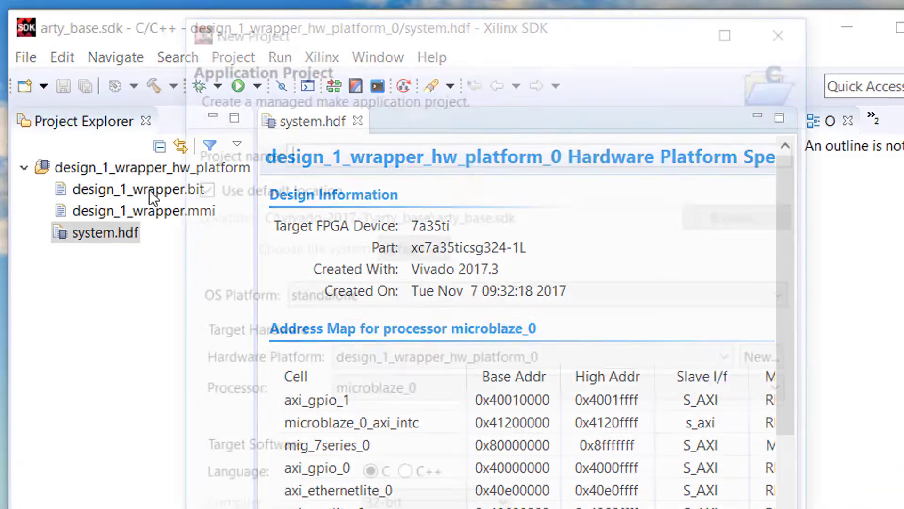
text(hello_world)
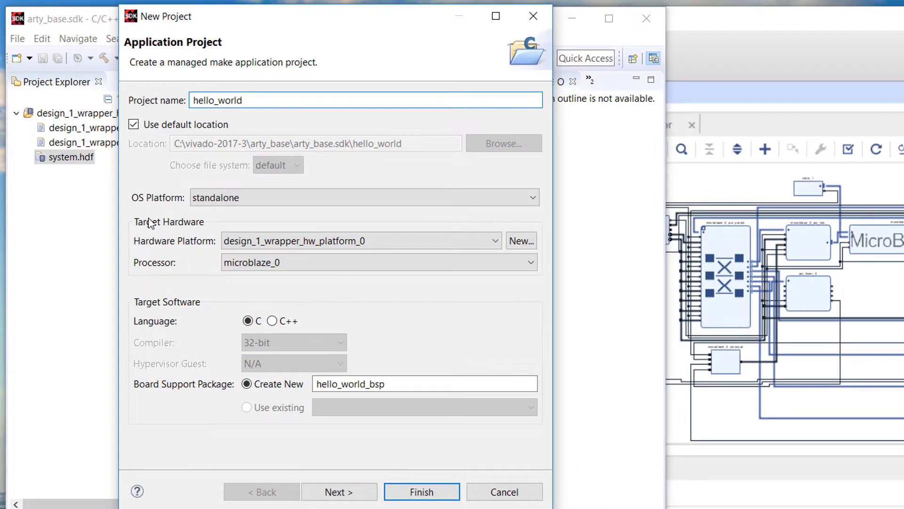
click(338, 491)
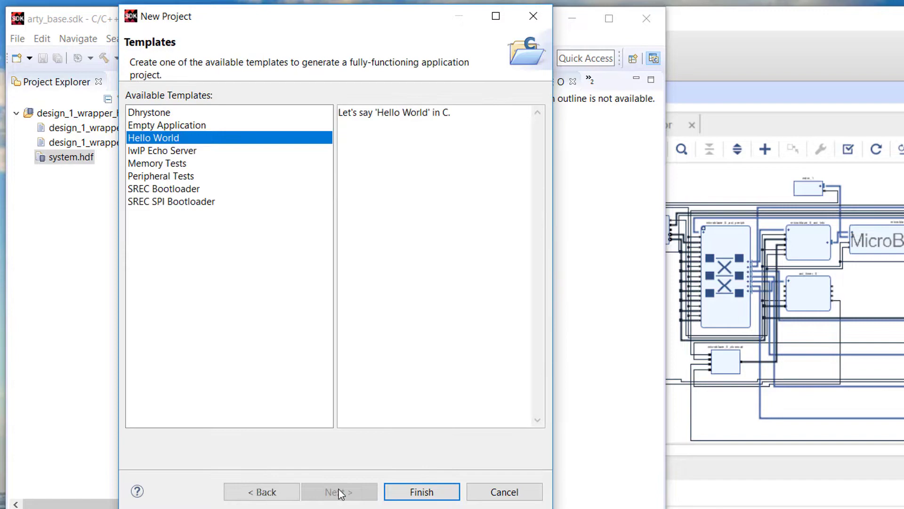
click(421, 491)
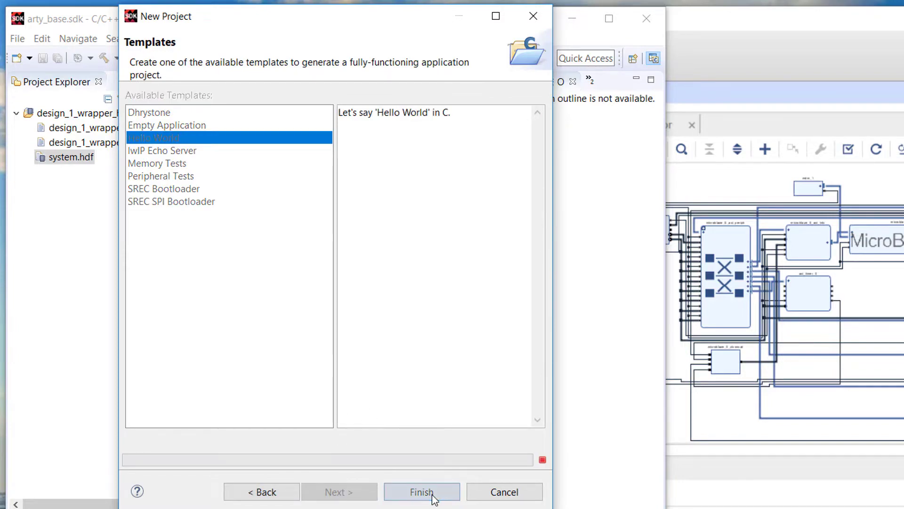
click(422, 491)
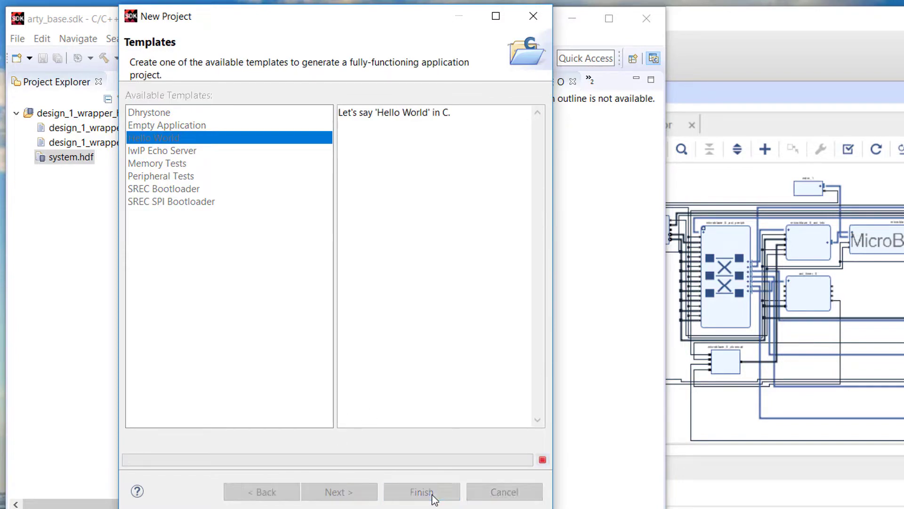
click(420, 491)
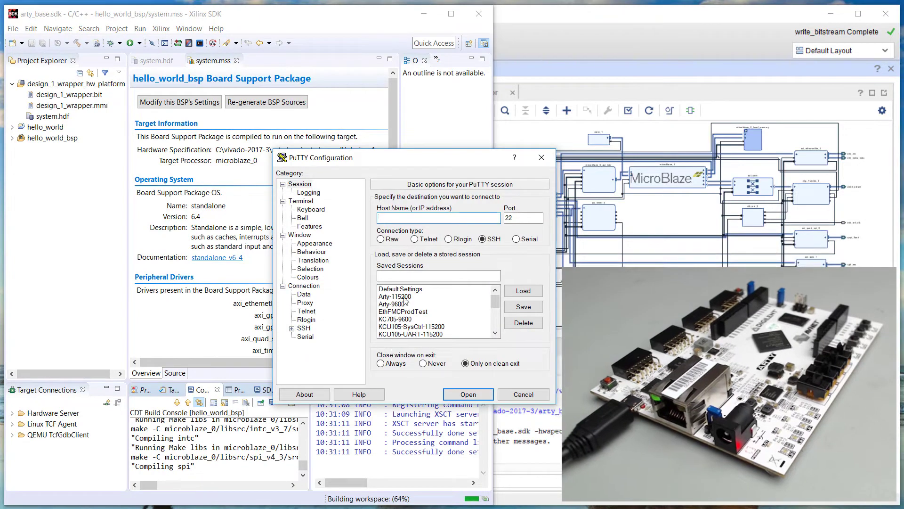
Step: Open the COM15 serial session showing the board's demo menu and set its speed to 9600 baud
click(467, 394)
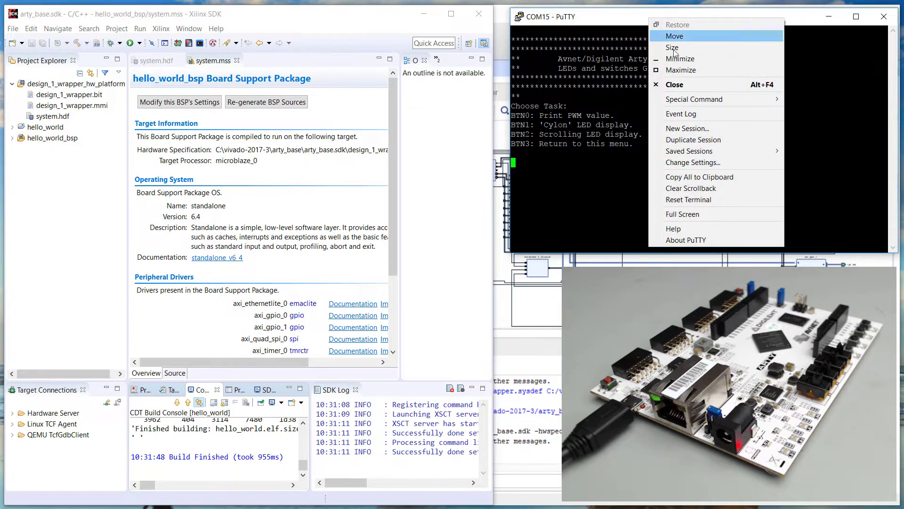
mouse_move(714, 166)
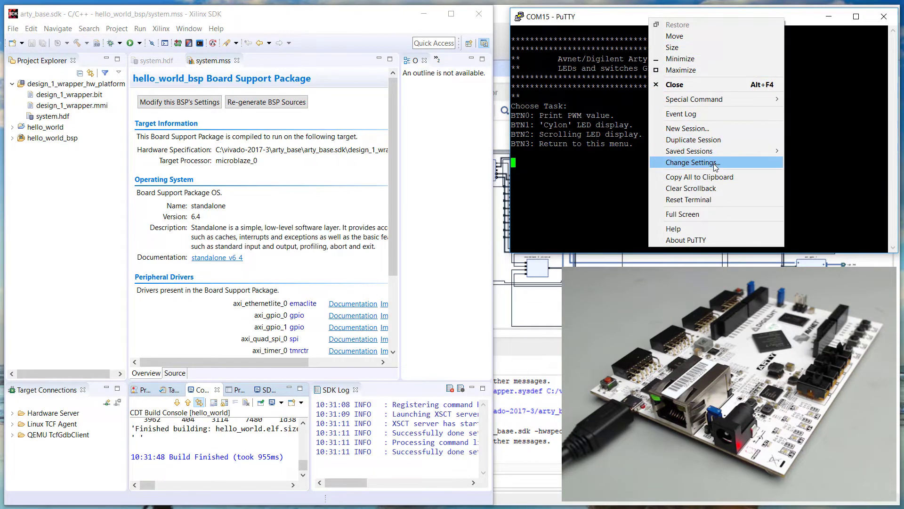
click(689, 162)
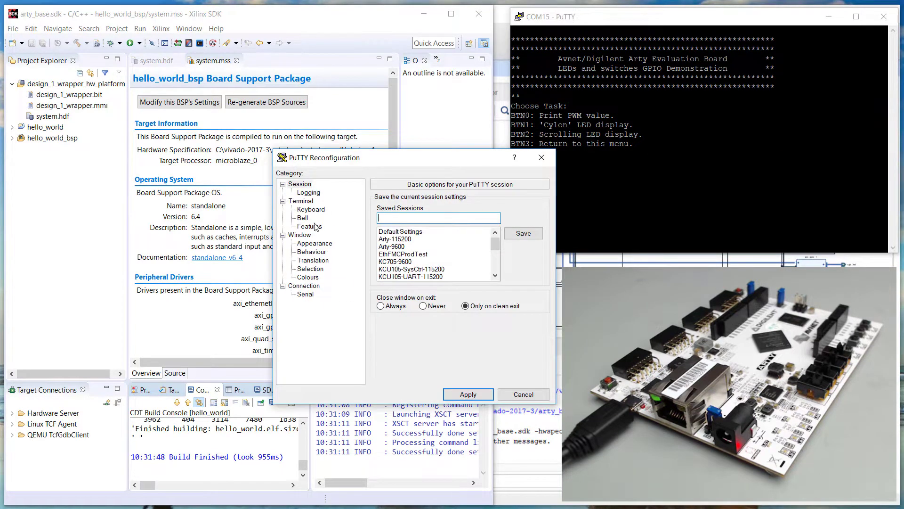
click(305, 294)
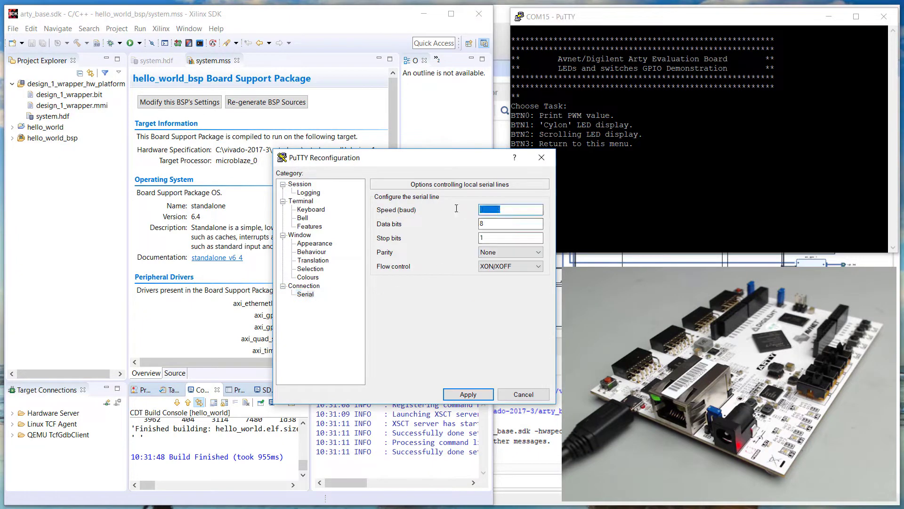
text(9600)
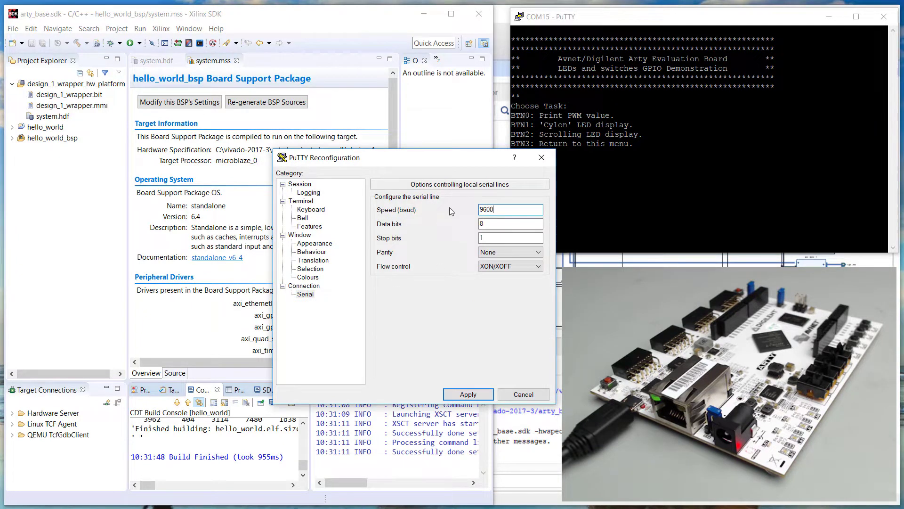
click(468, 394)
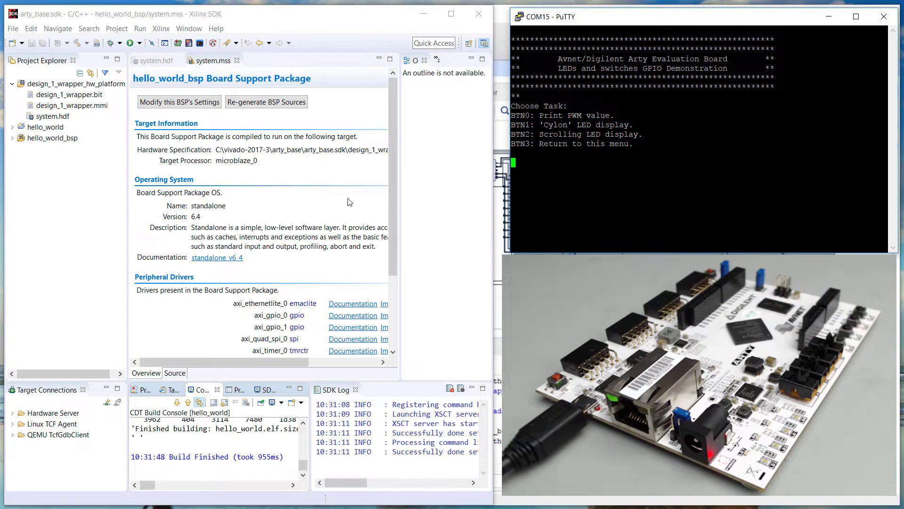
click(161, 28)
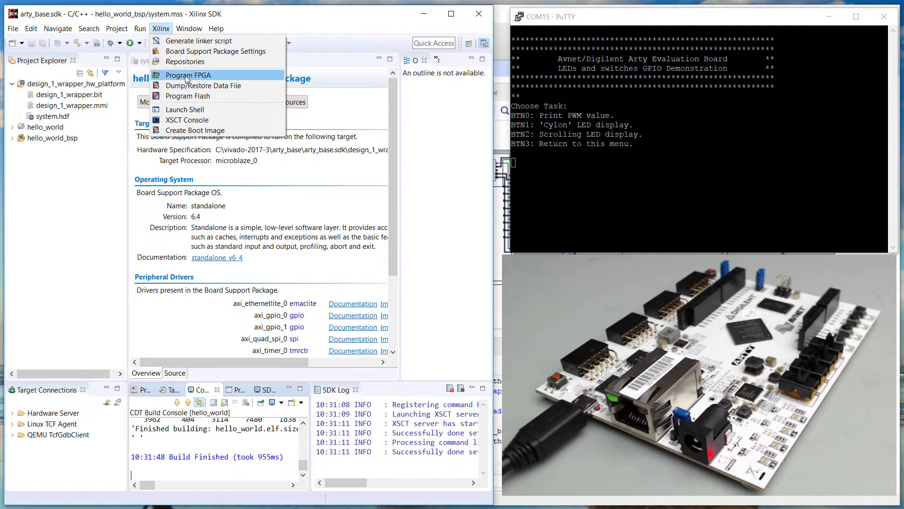
Step: Program the FPGA with the default design_1_wrapper bitstream and MMI files
click(188, 75)
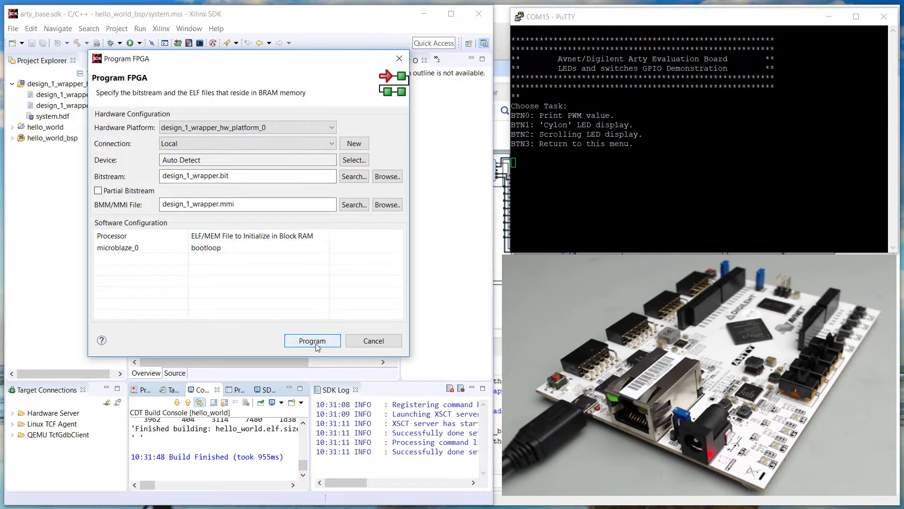
click(312, 340)
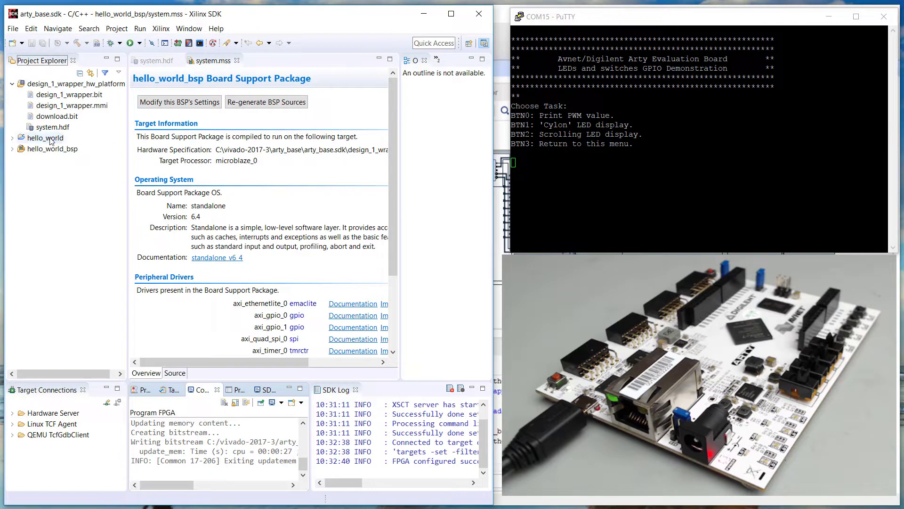
Step: Launch hello_world on hardware via System Debugger so the terminal prints Hello World
click(47, 138)
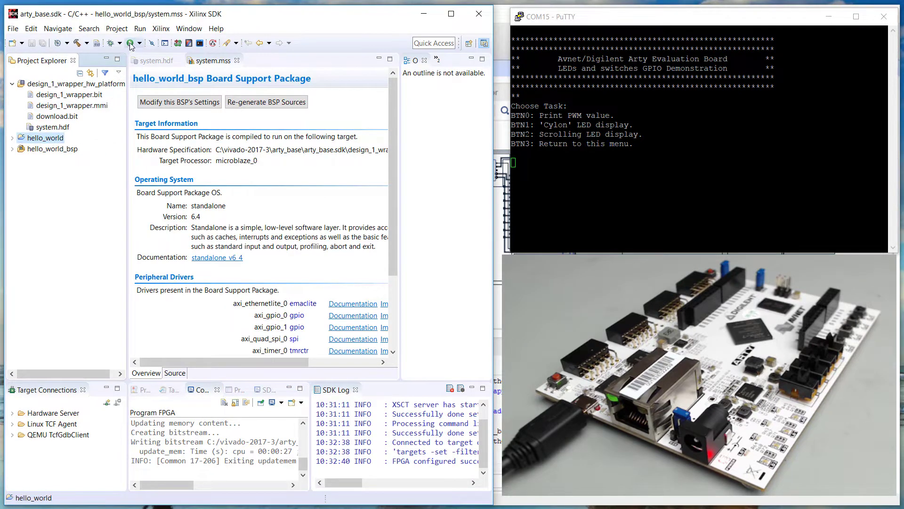
click(130, 43)
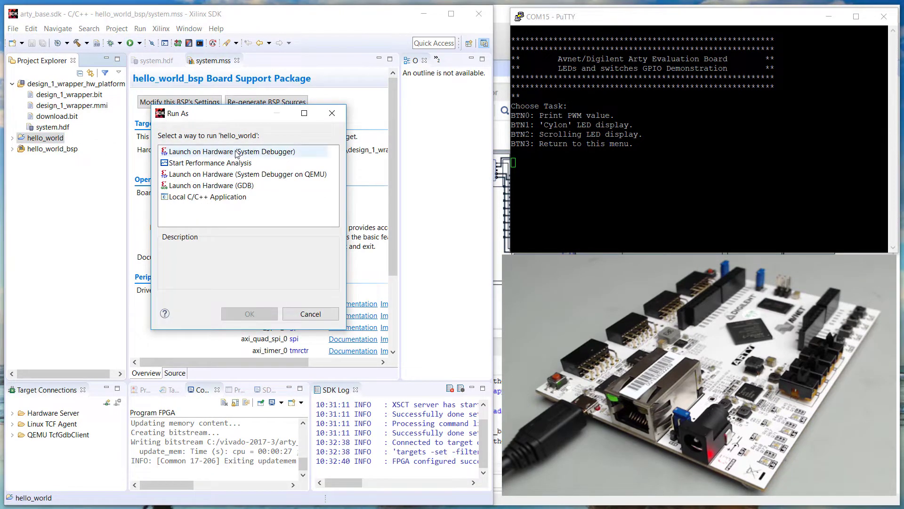
click(233, 150)
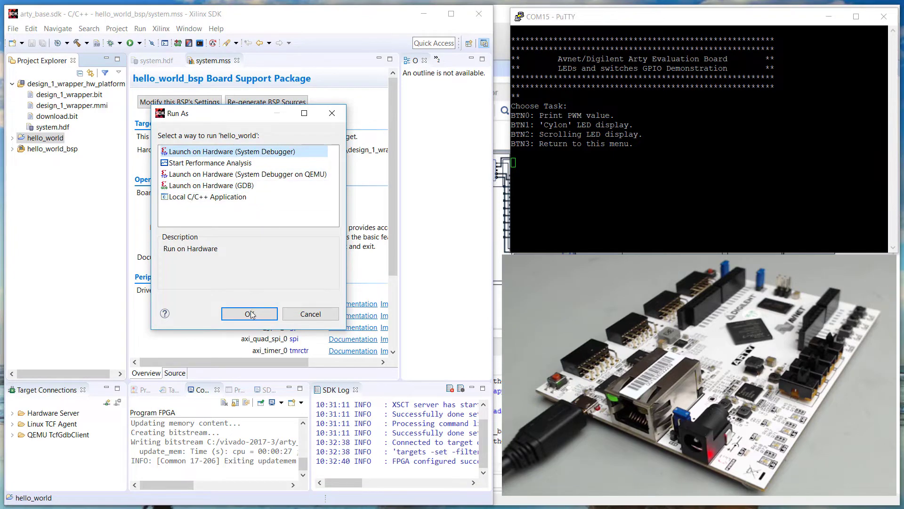
click(249, 312)
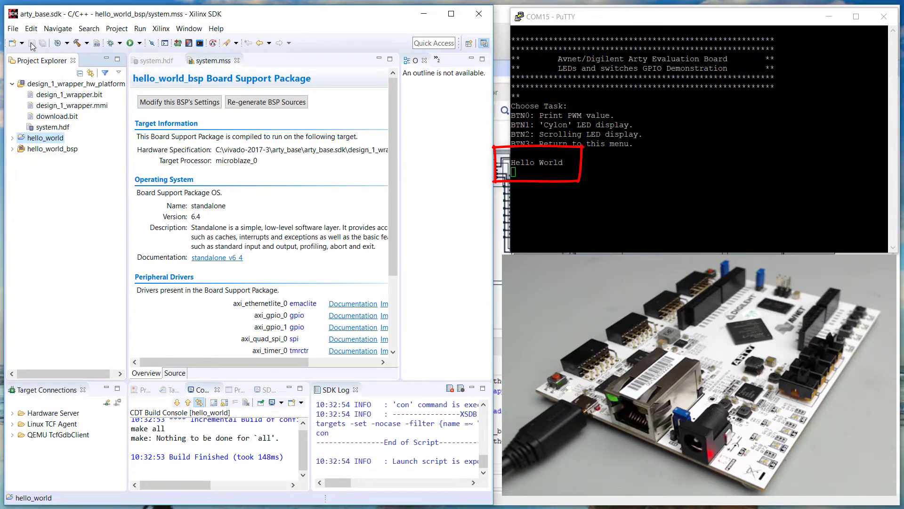
mouse_move(32, 42)
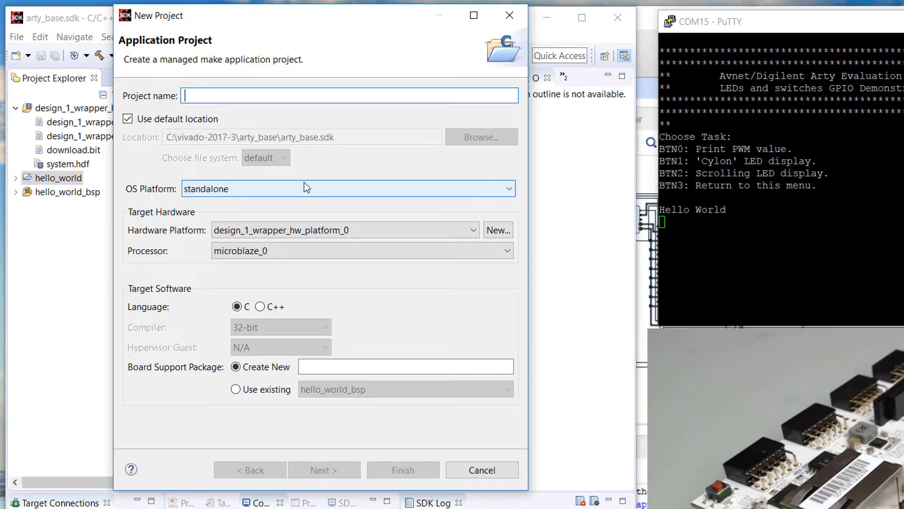
Step: Name the new project echo_server and create it from the lwIP Echo Server template
text(echo_serv)
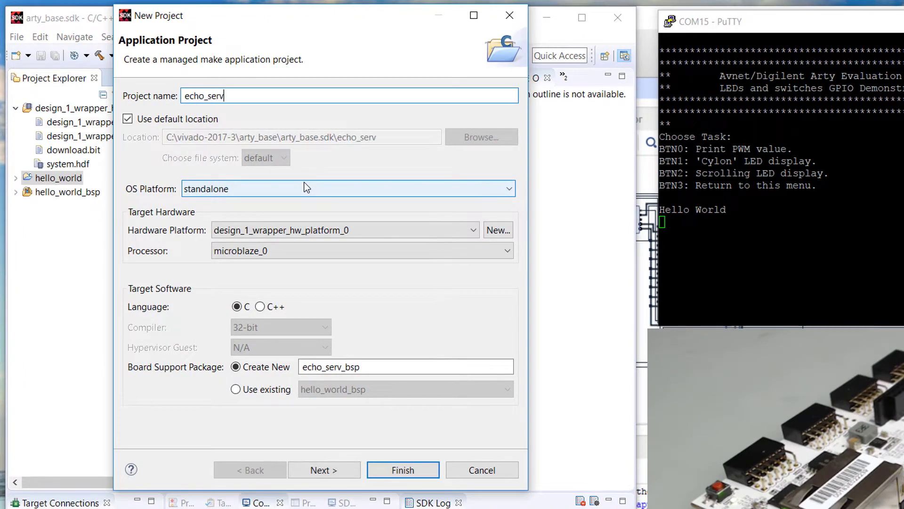
text(er)
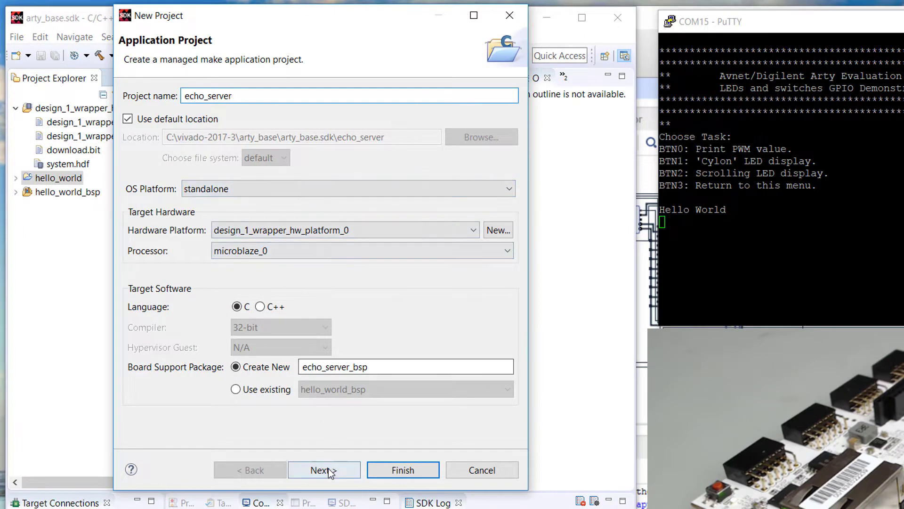
click(323, 469)
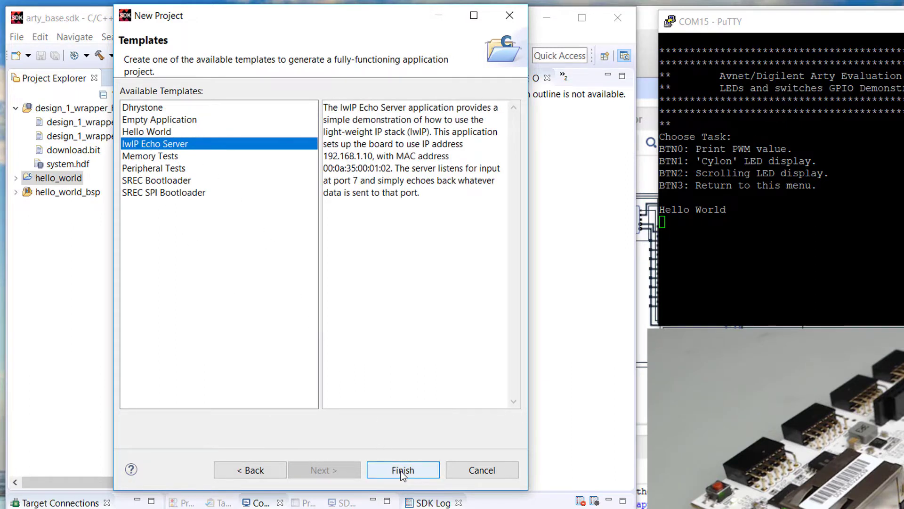
click(402, 469)
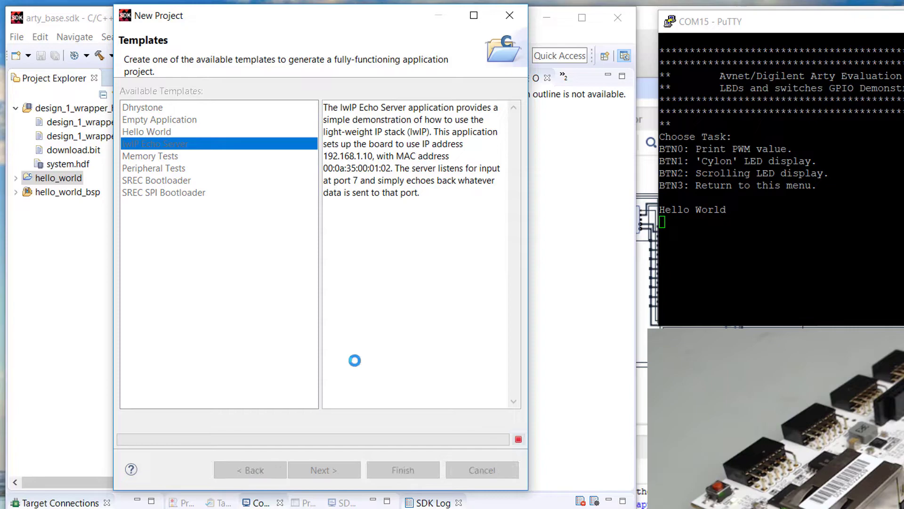
click(402, 469)
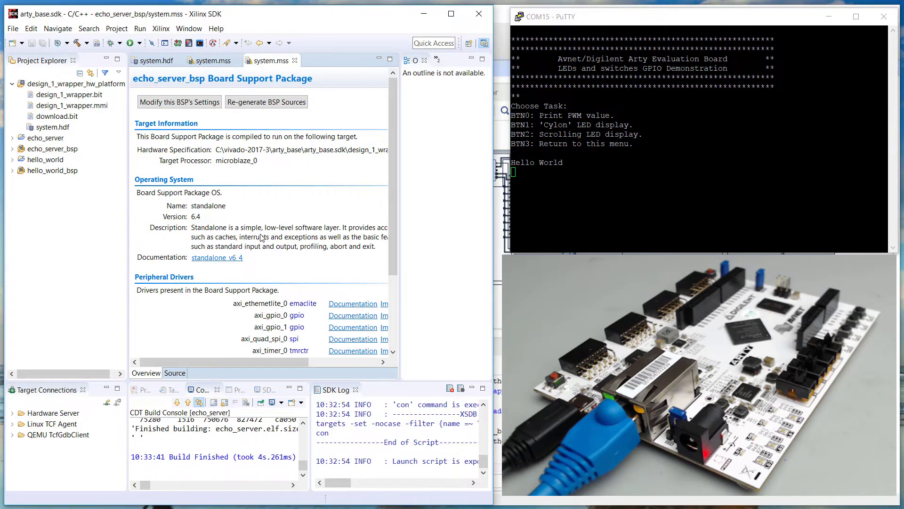
Step: Run the echo_server System Debugger configuration, terminating the old hello_world launch
click(46, 137)
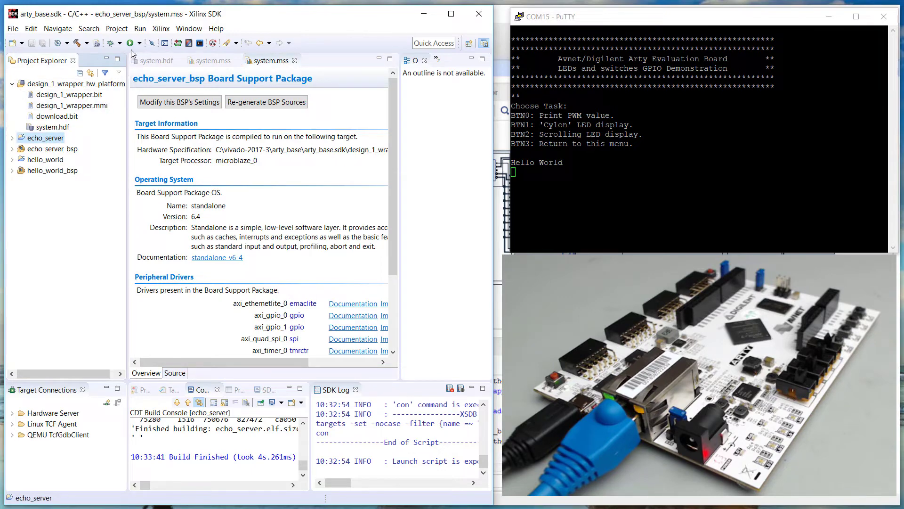
mouse_move(133, 43)
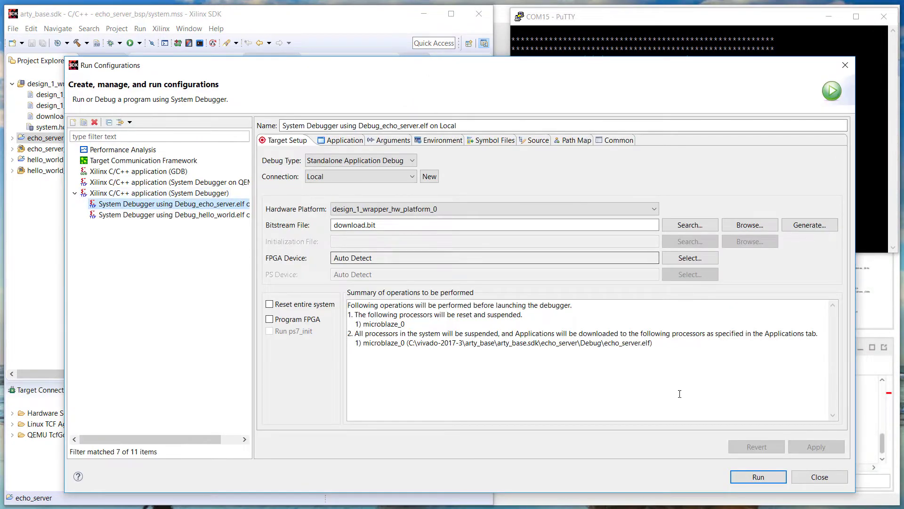
click(757, 476)
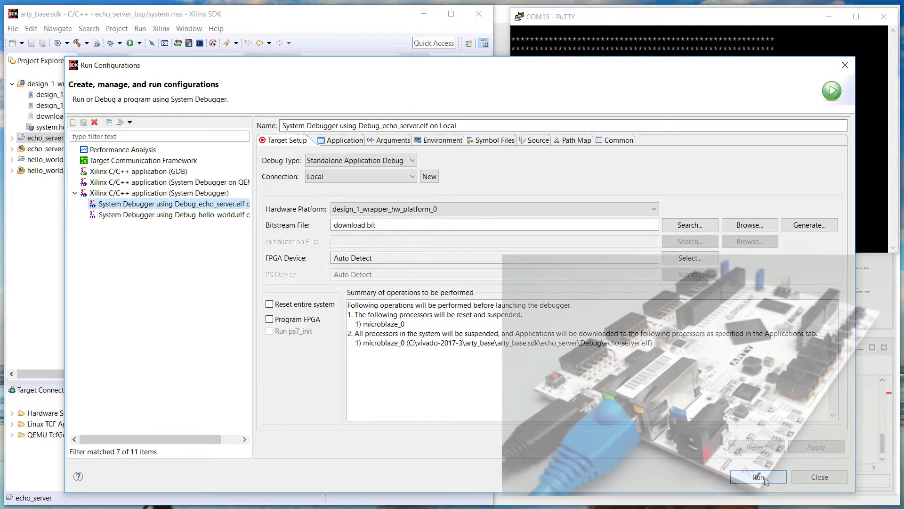
click(757, 477)
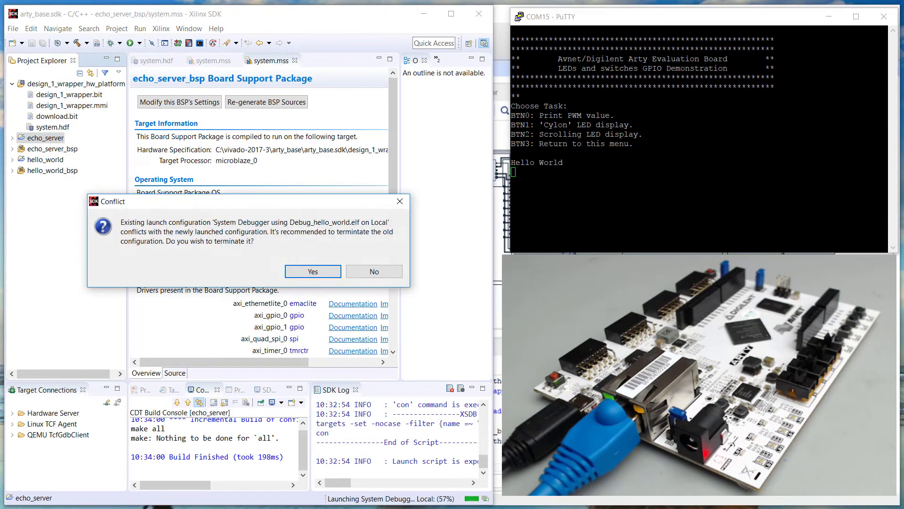
click(312, 272)
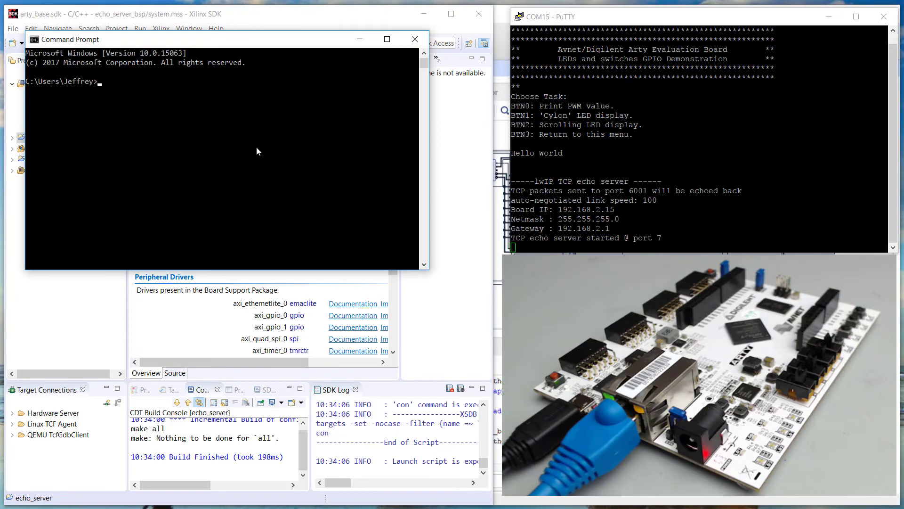
Step: Enter the command ping 192.168.2.15 to reach the board
text(ping)
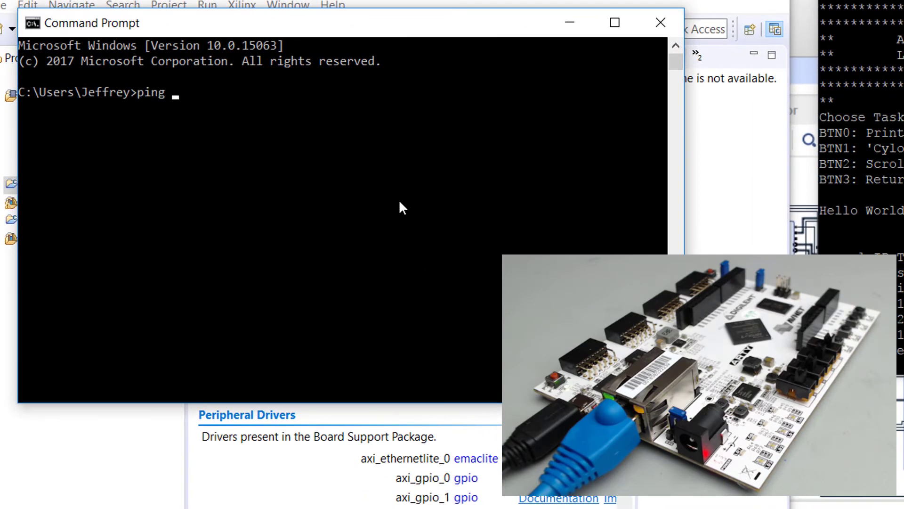
text(192.168)
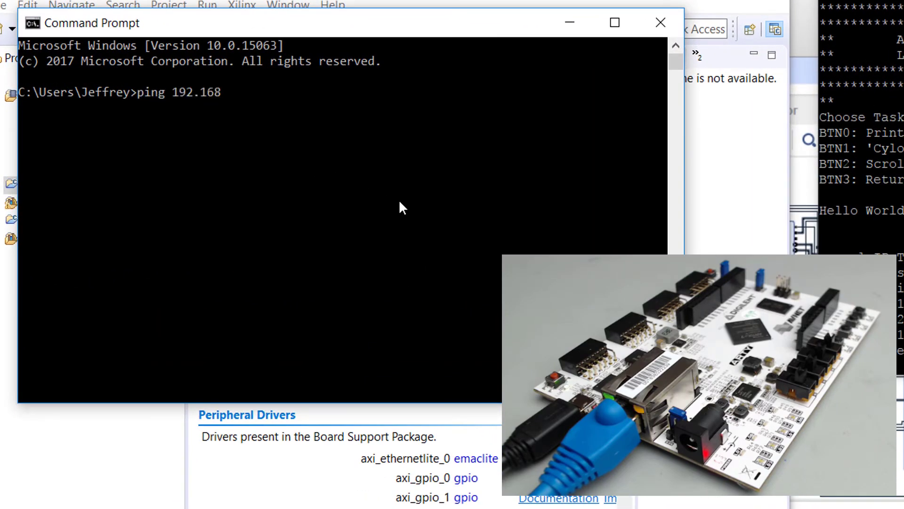
text(.2.1)
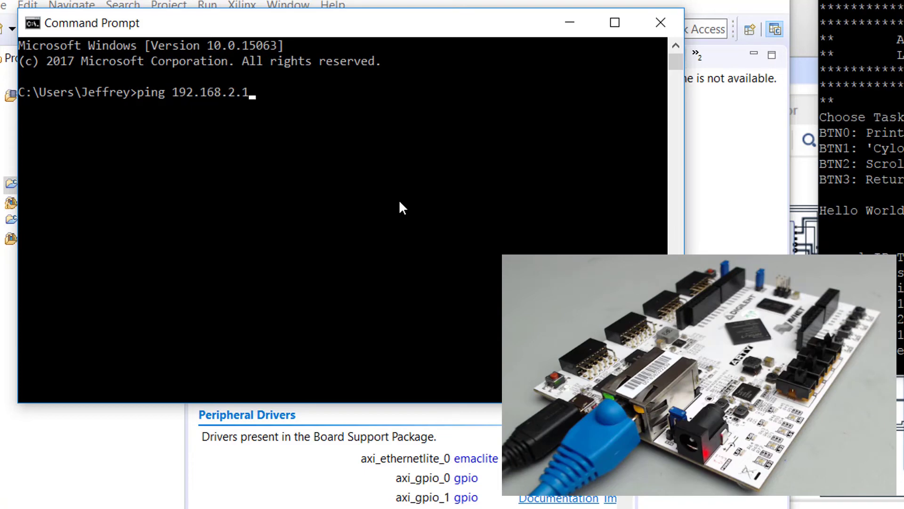
text(5)
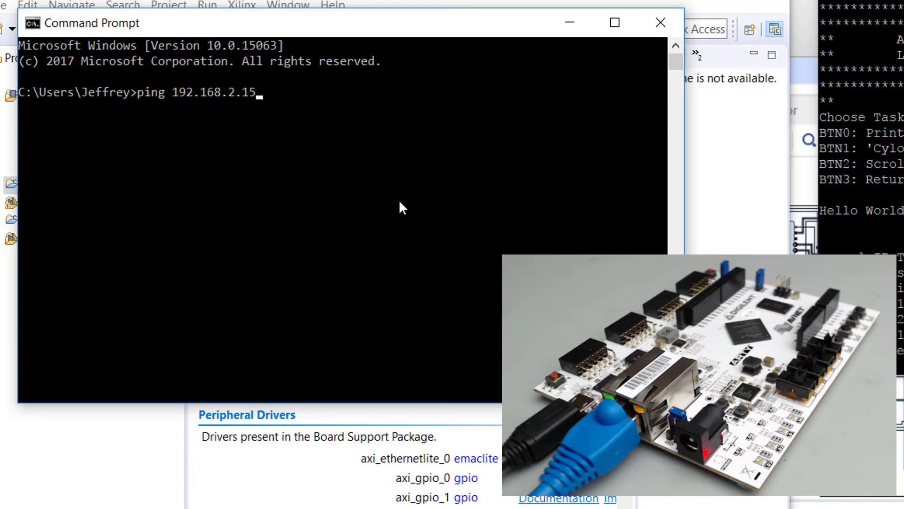